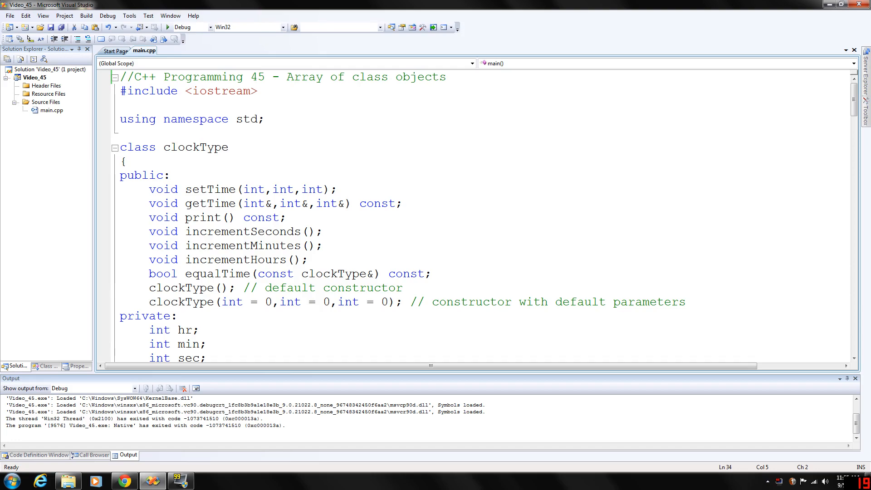
Step: Review the clockType constructor's setTime call and the print and fill prototypes above main
scroll(down, 3)
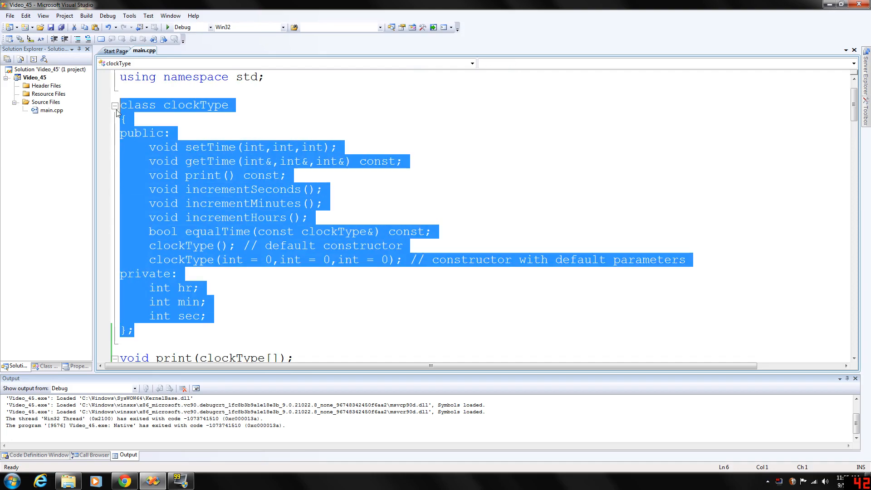
click(129, 119)
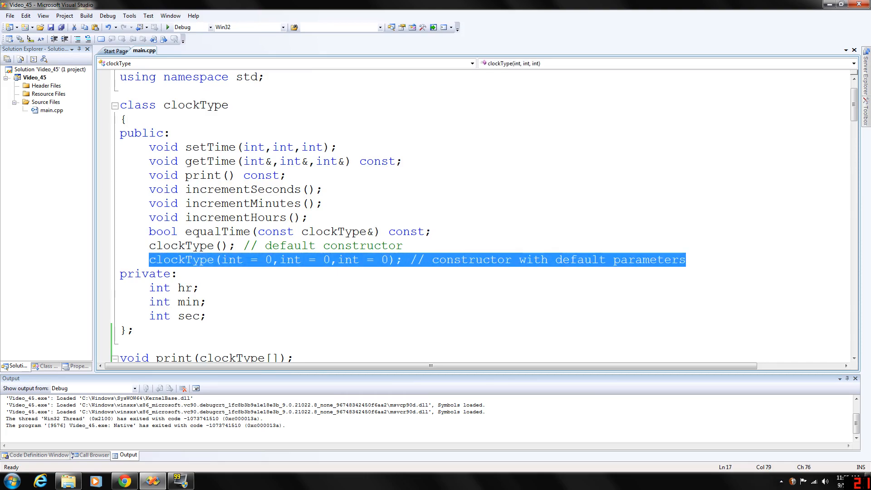
click(402, 245)
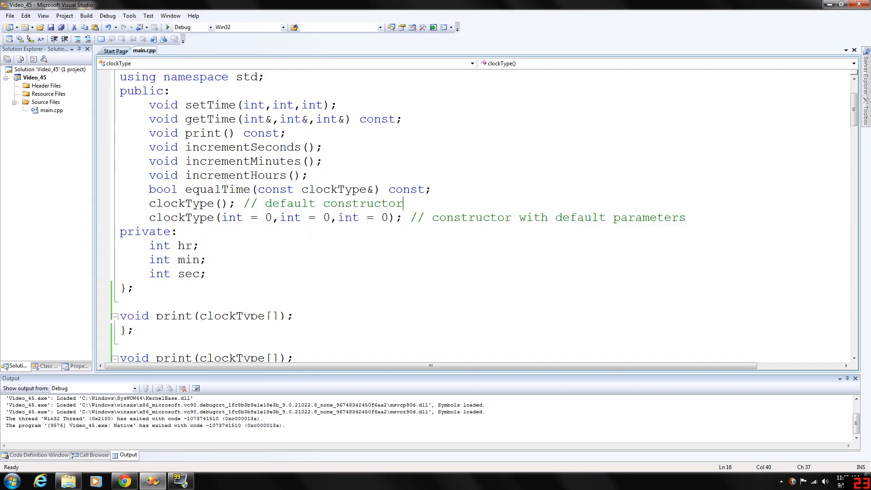
scroll(down, 3)
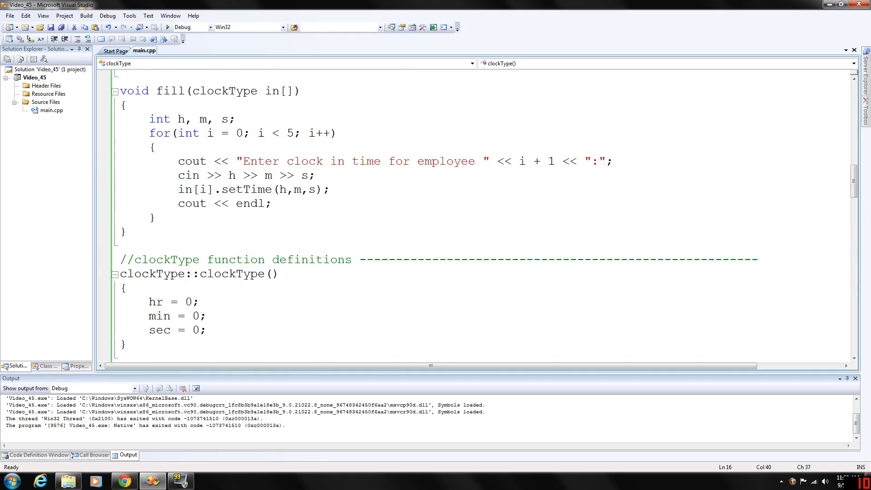
scroll(down, 3)
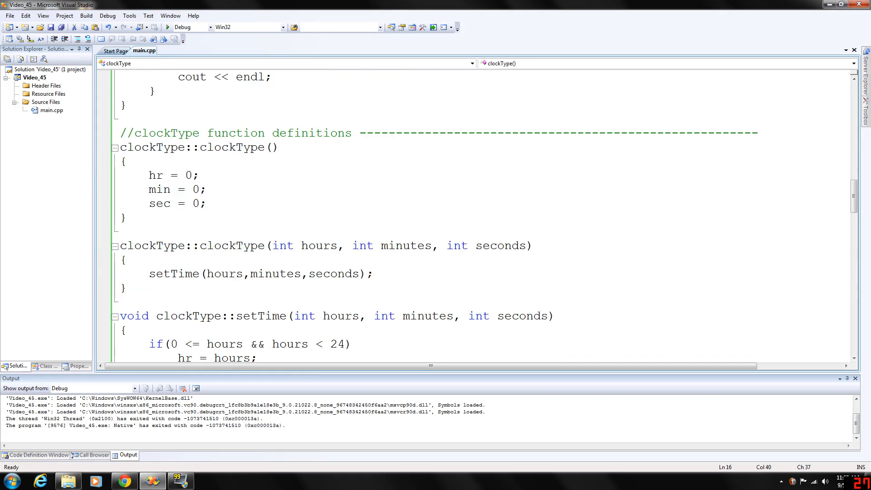
click(206, 189)
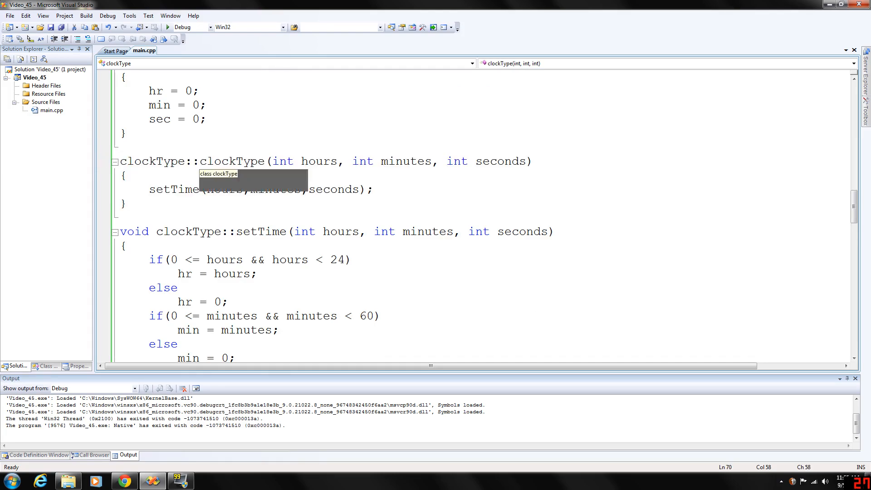
drag(149, 189, 343, 189)
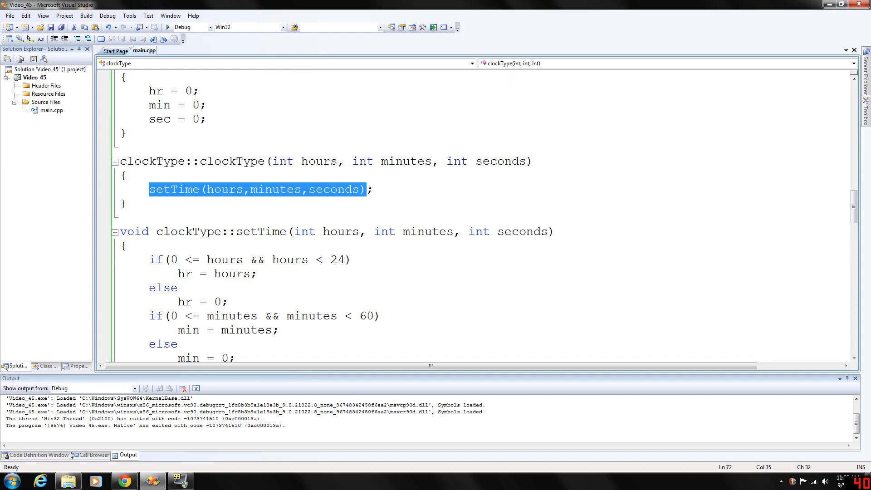
scroll(down, 3)
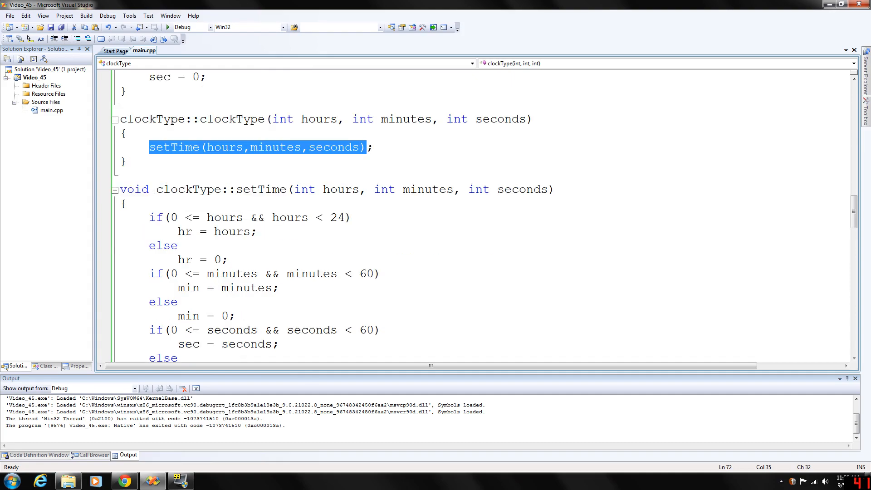
scroll(down, 3)
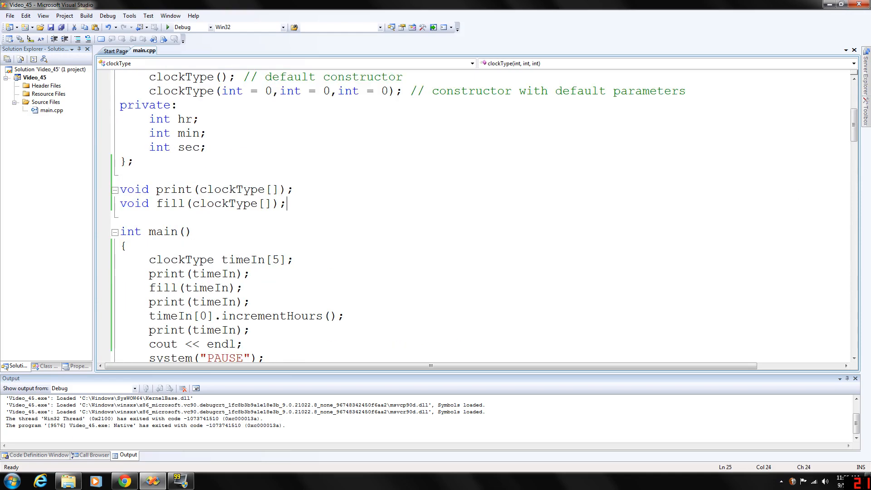
drag(120, 188, 286, 203)
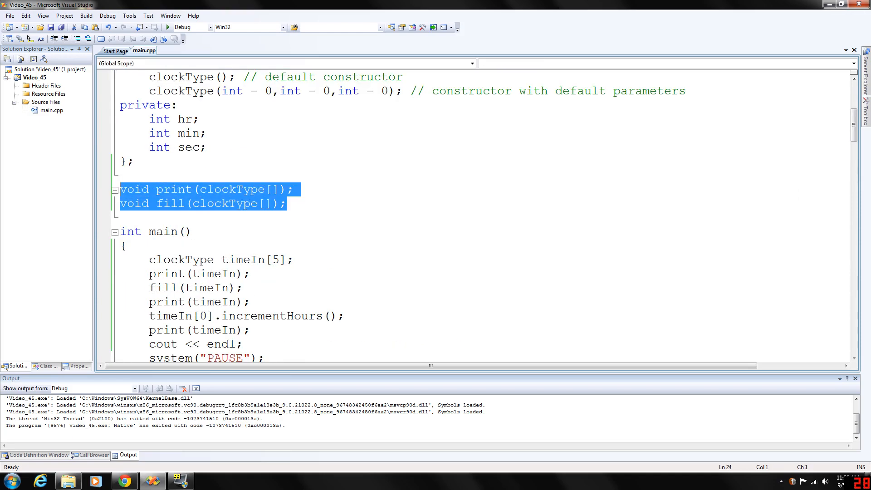
mouse_move(316, 193)
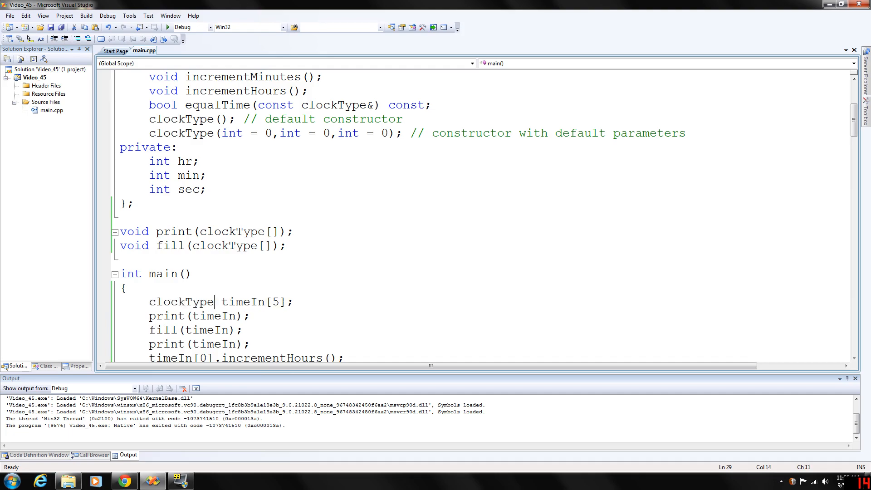
Step: Walk through main's print(timeIn) calls and the print function's in[] array parameter
drag(221, 301, 279, 302)
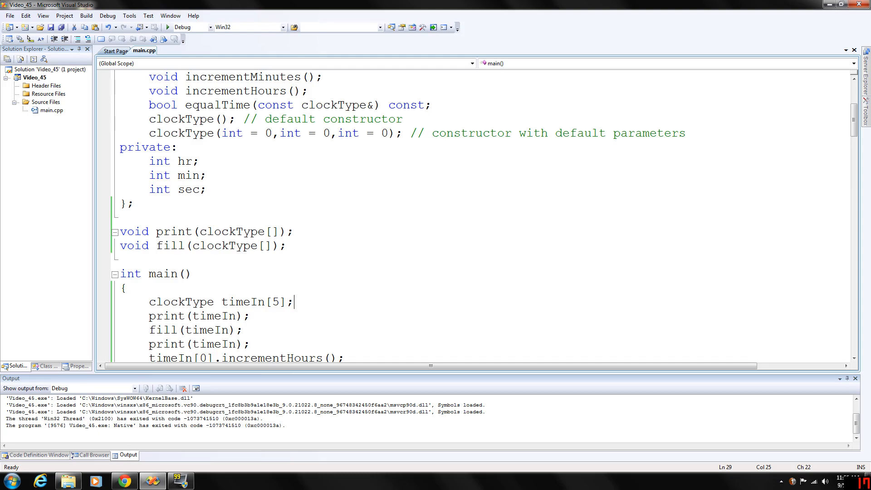
scroll(down, 3)
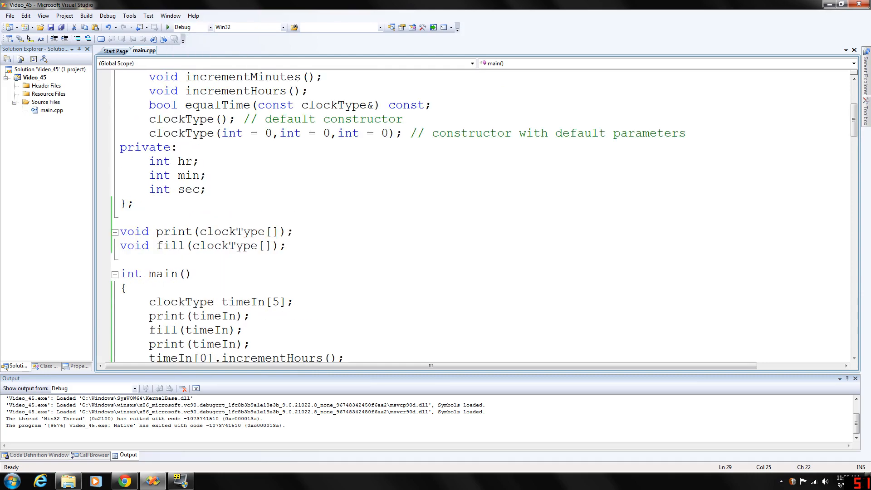
drag(157, 302, 271, 301)
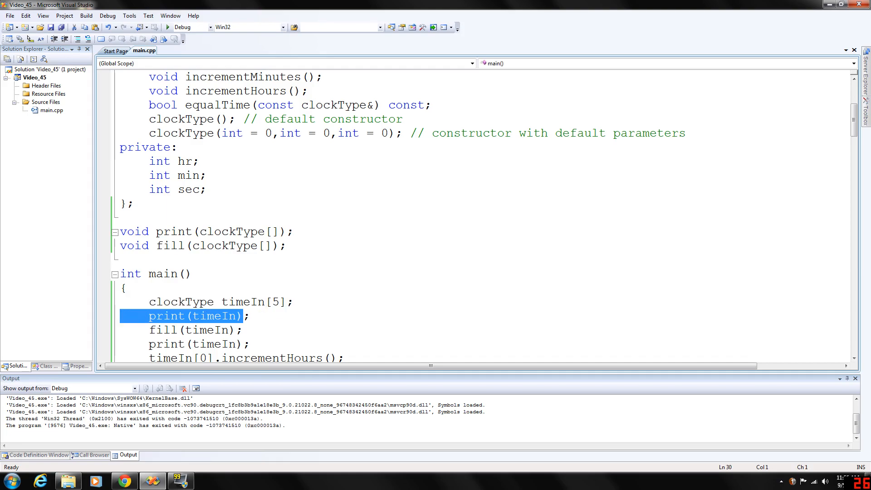
scroll(down, 3)
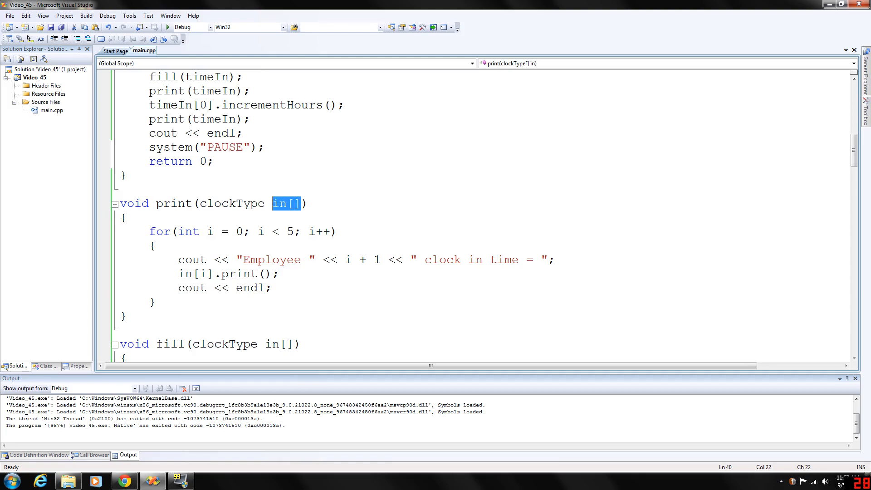
double_click(196, 274)
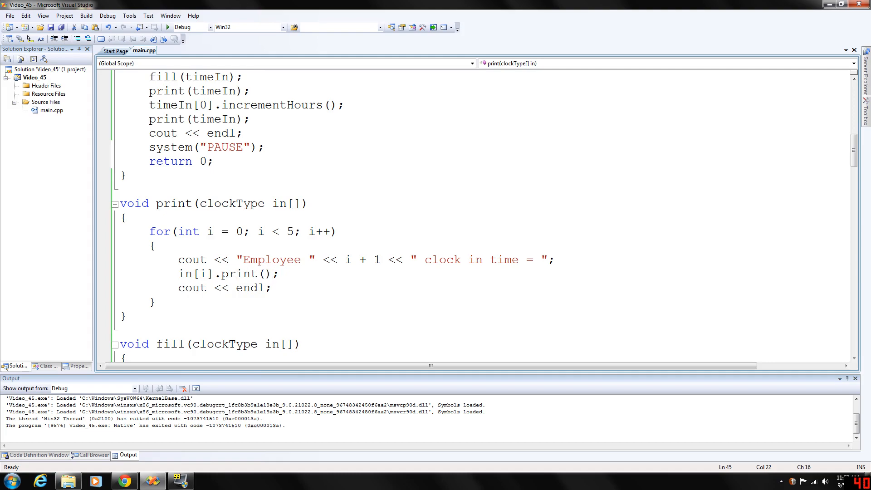
click(272, 273)
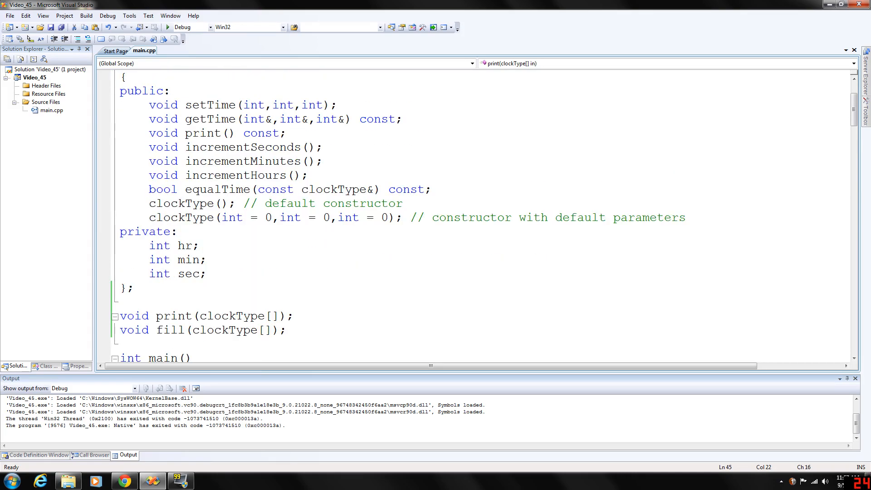
Step: Check the setTime call inside the fill loop, then start the program running in a console
scroll(down, 3)
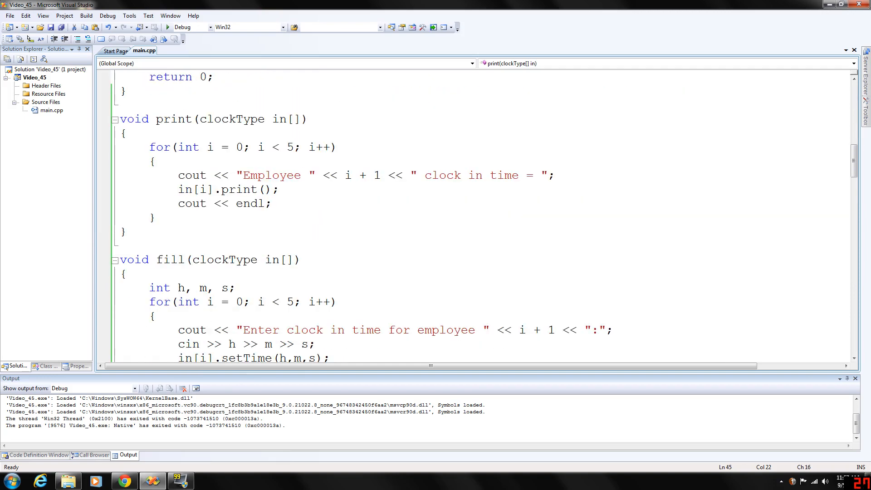
scroll(down, 3)
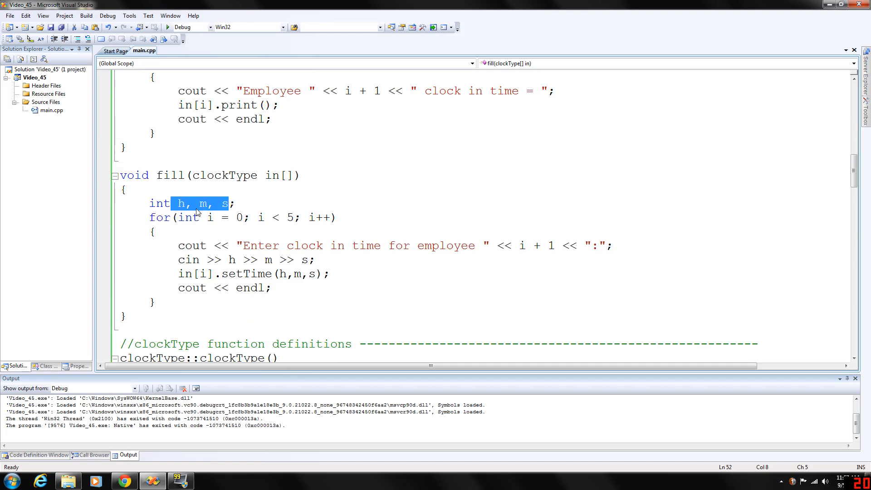
mouse_move(197, 210)
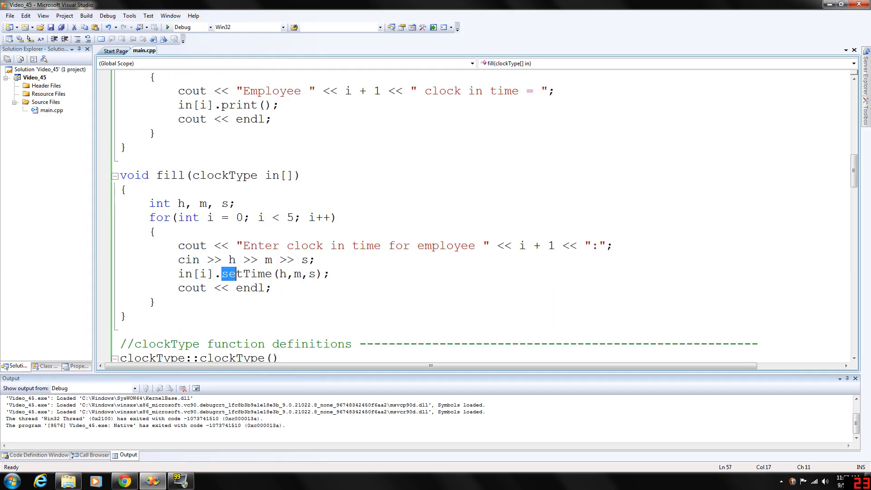
drag(222, 273, 322, 273)
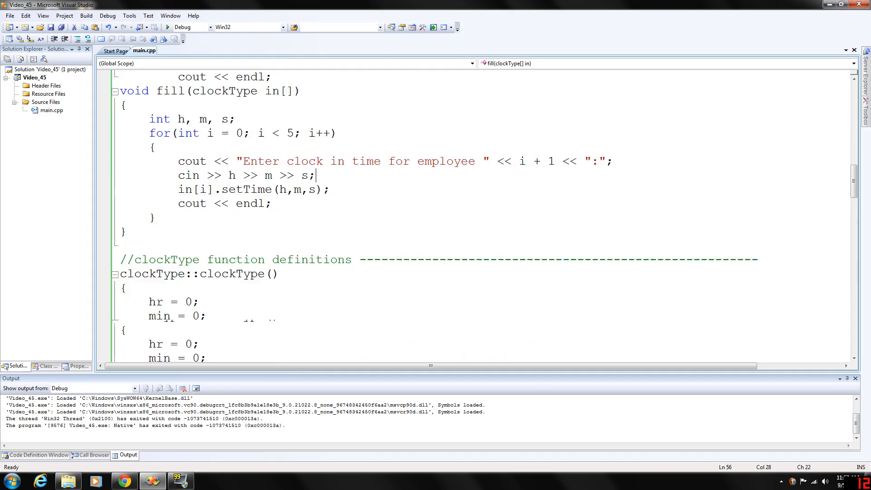
scroll(up, 3)
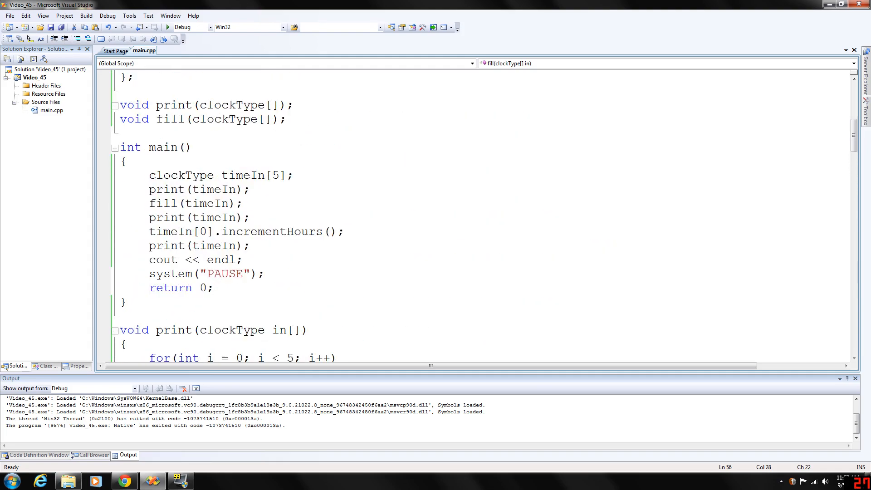
click(167, 27)
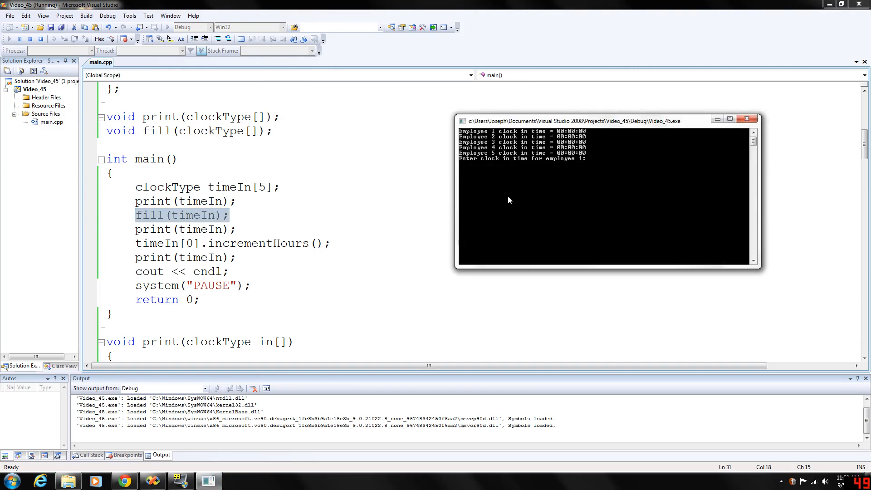
mouse_move(535, 180)
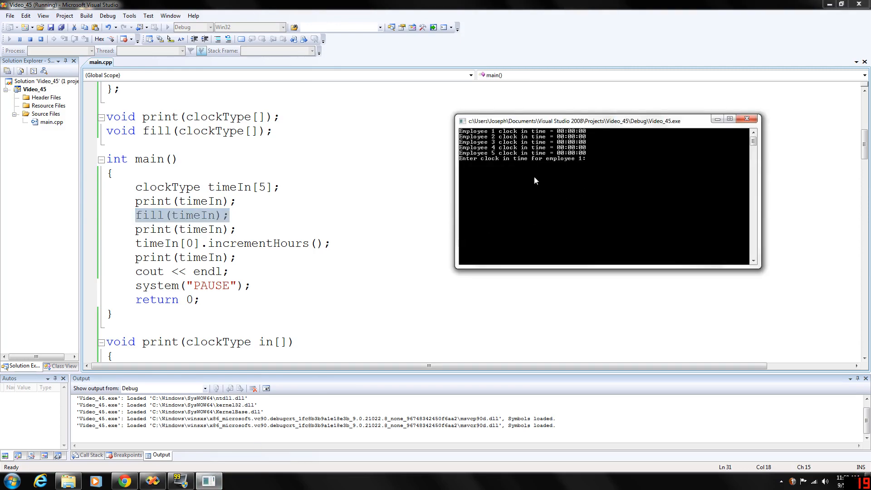
Step: Enter clock-in times for the first employees, starting with 5 45 58 and 8 05
text(7 5)
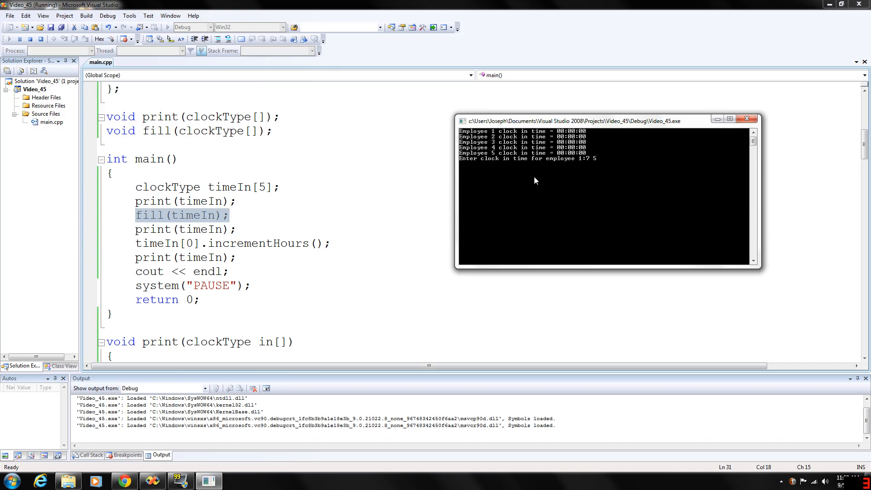
text(5 45)
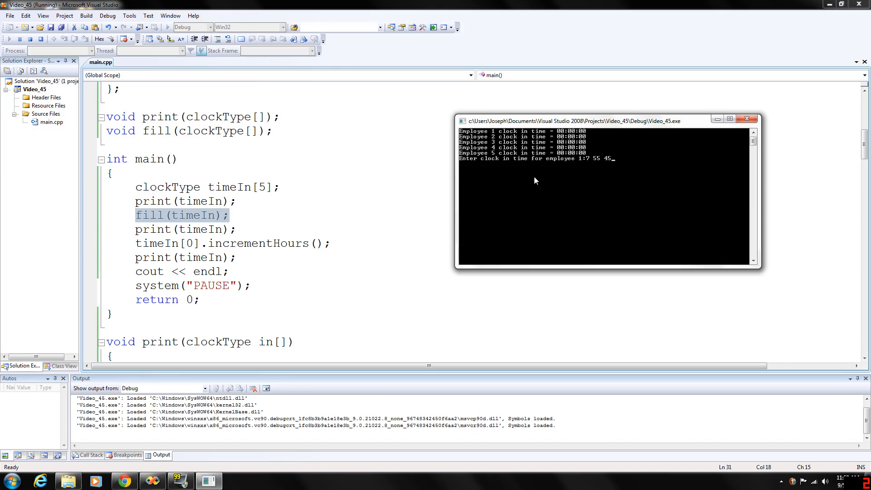
key(enter)
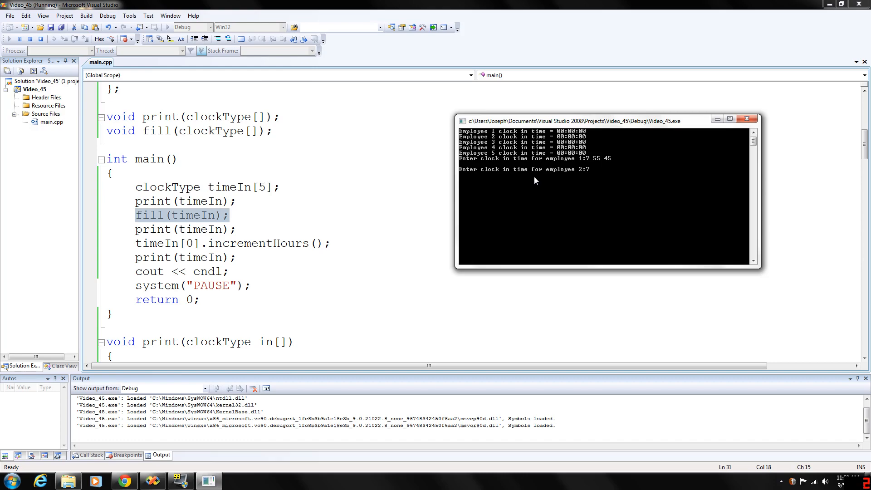
text(58 32)
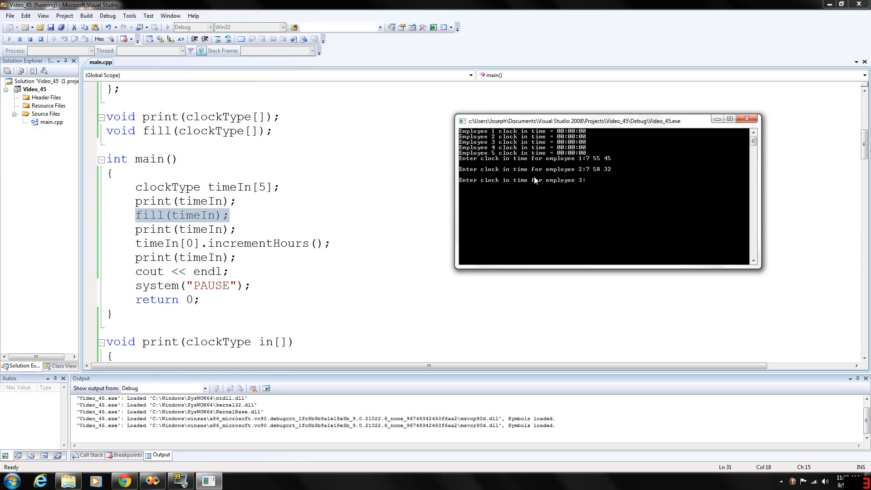
text(8 05 12)
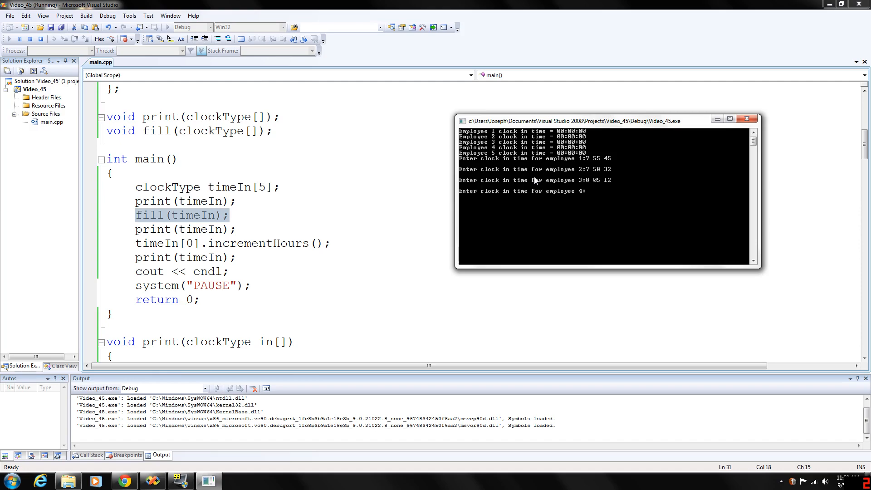
Step: Enter the remaining times (8 15 23, 7 59 58) so all five print, then return to the code
text(8 15)
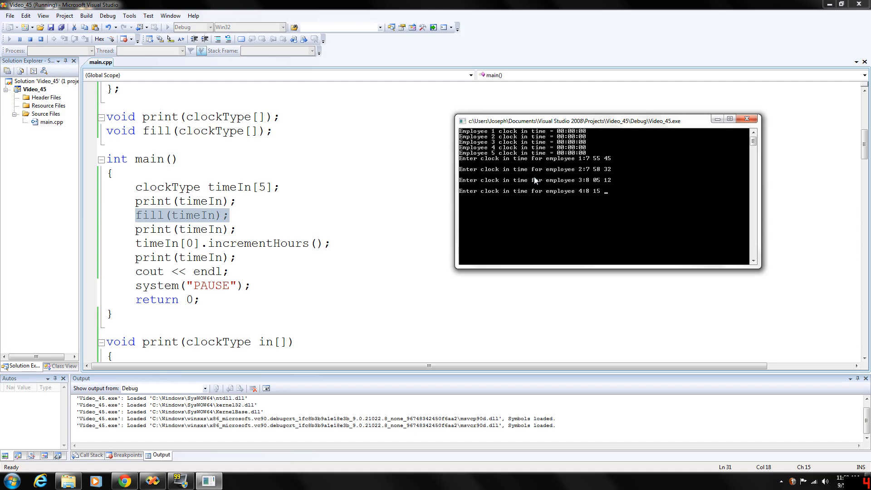
text(23)
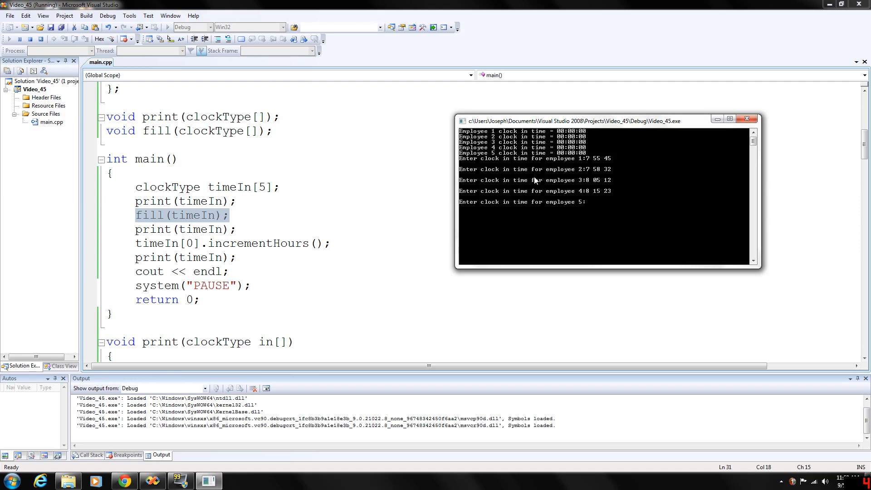
text(7)
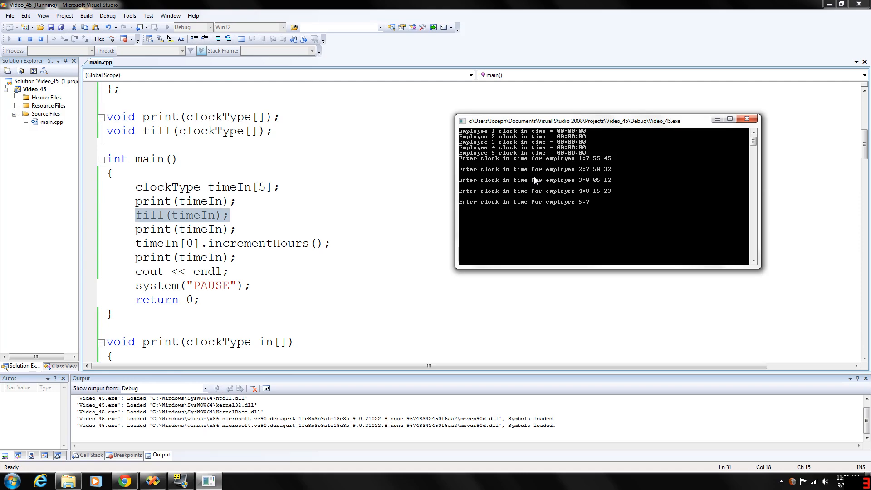
text(59)
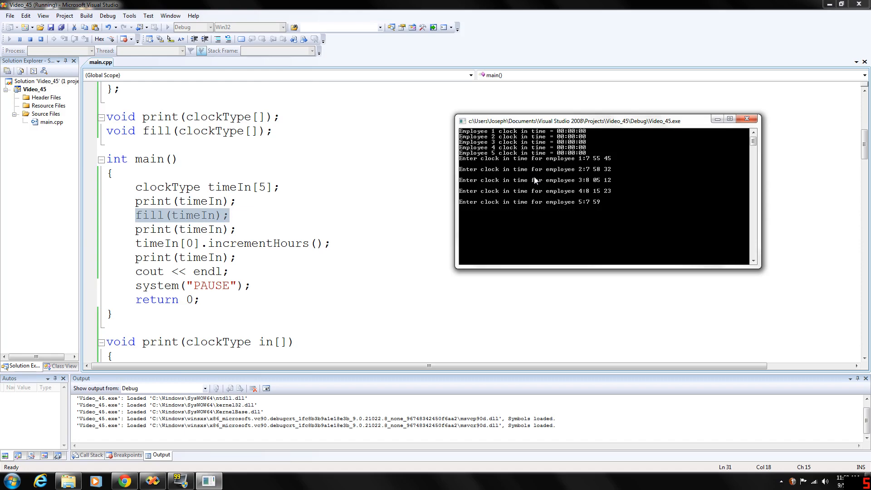
text(58)
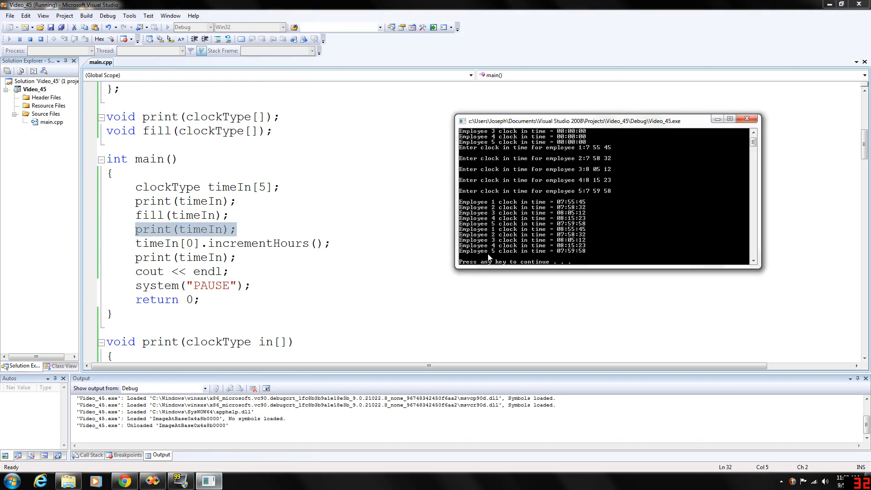
mouse_move(618, 225)
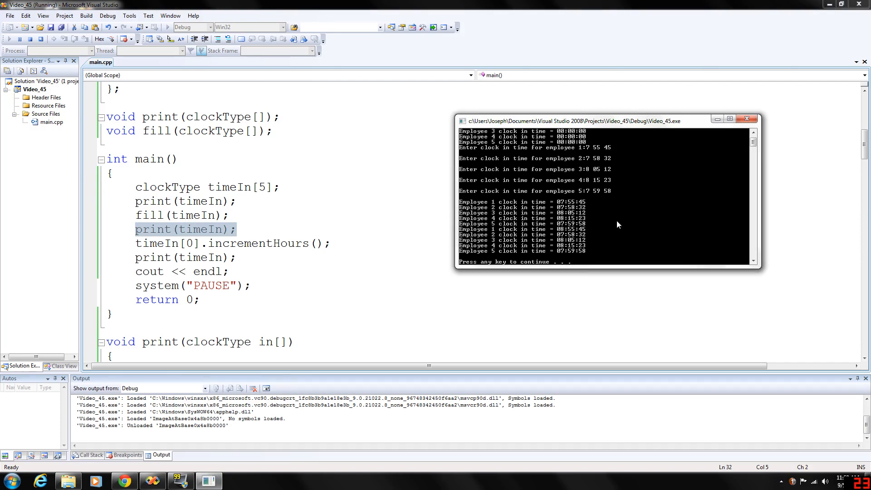
mouse_move(493, 232)
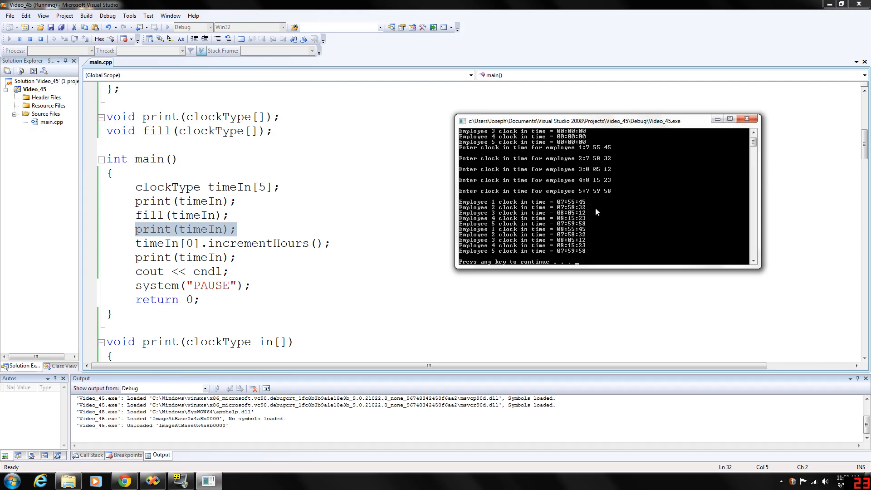
mouse_move(578, 212)
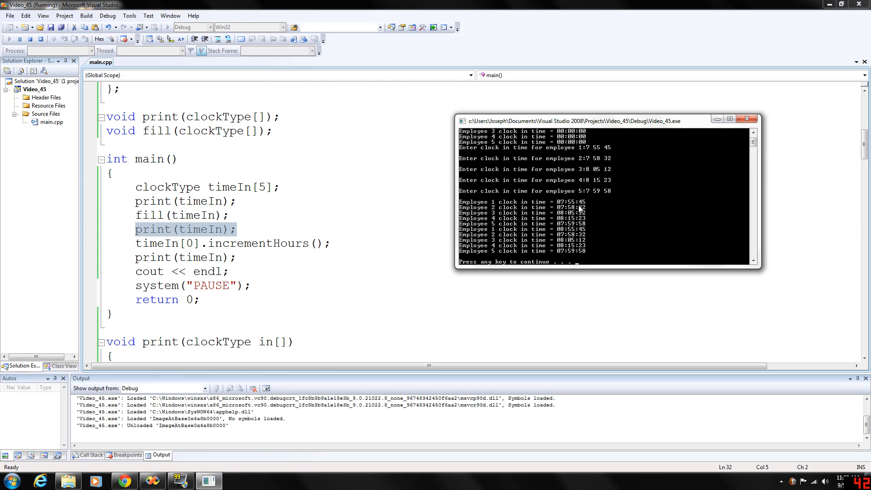
mouse_move(566, 224)
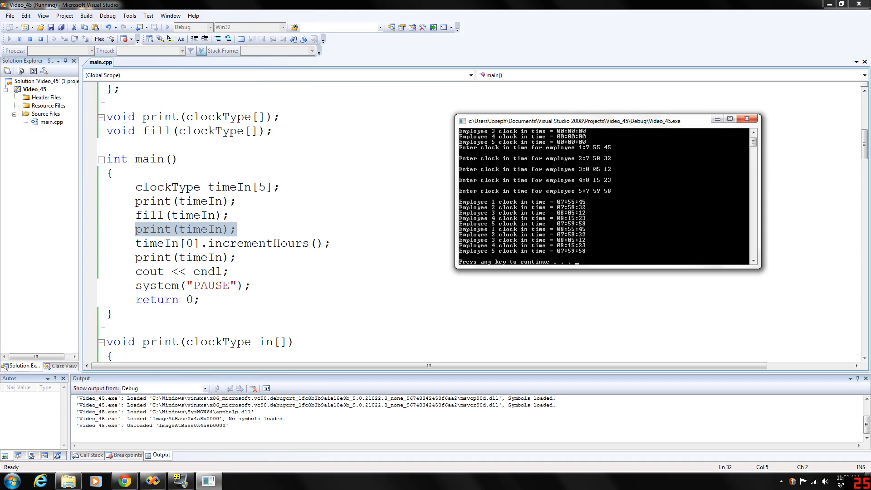
click(331, 243)
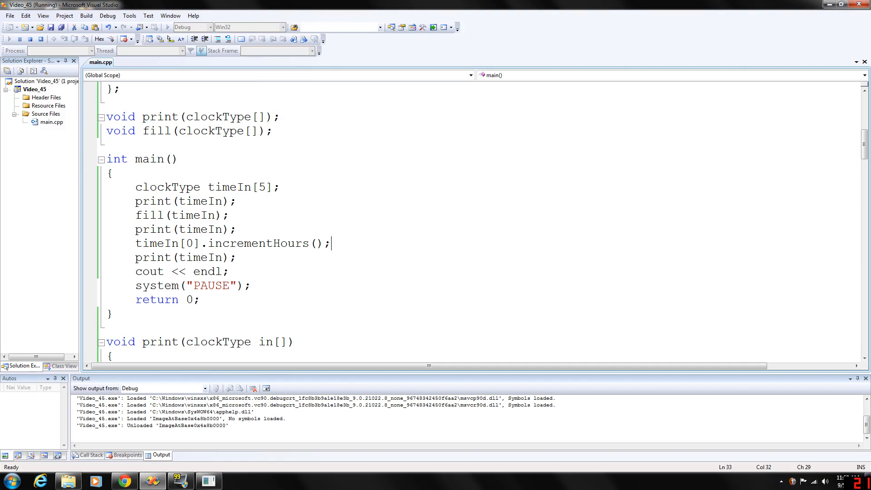
Step: Replace the print(timeIn) call after incrementHours with timeIn[0].print();
double_click(191, 243)
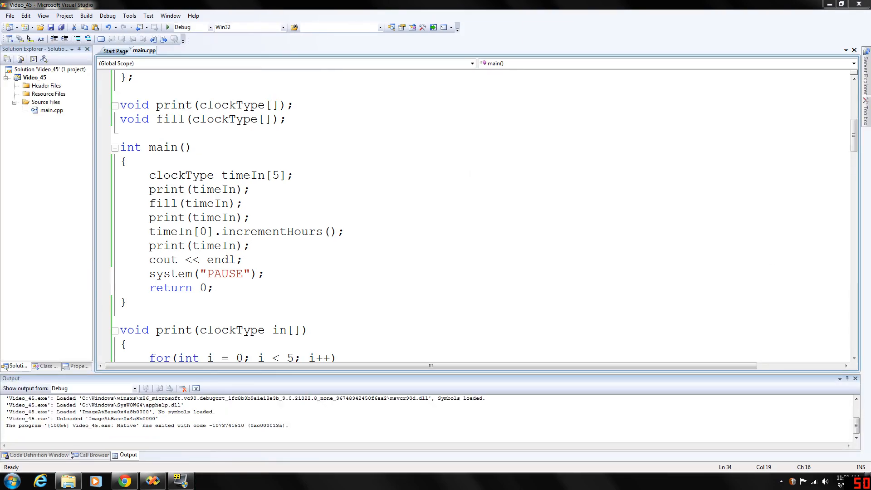
key(BackSpace)
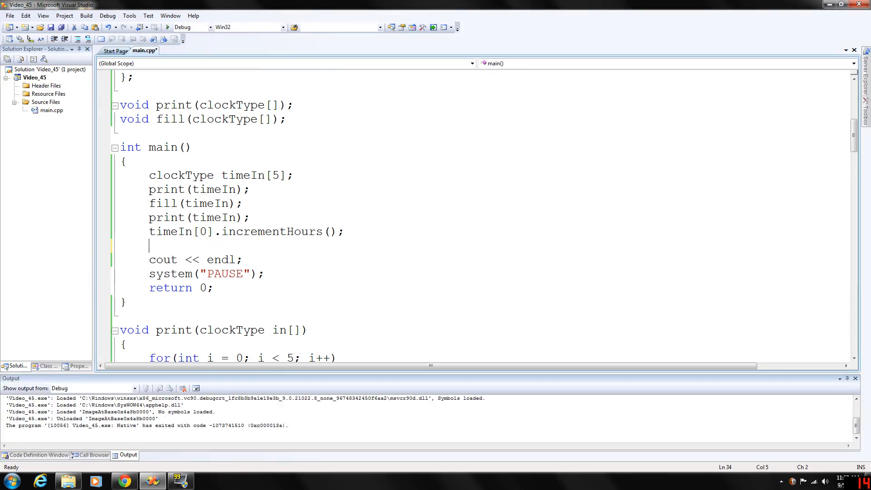
text(timeIn)
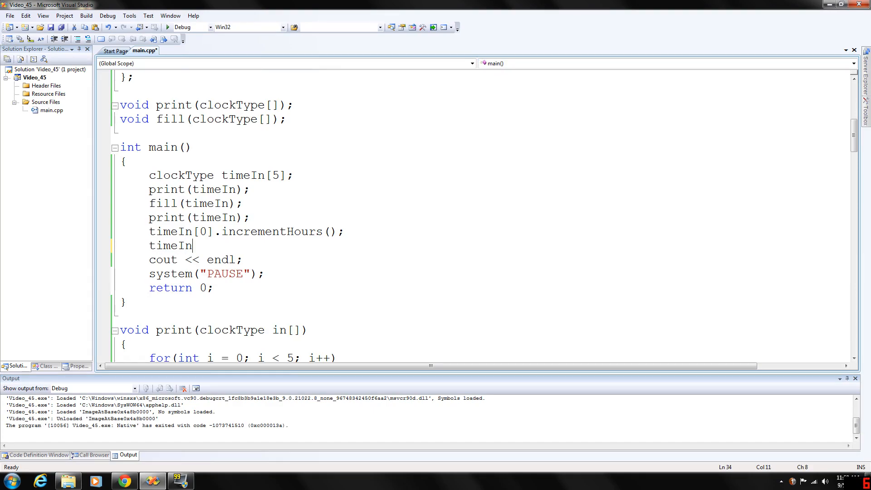
text([0].print()
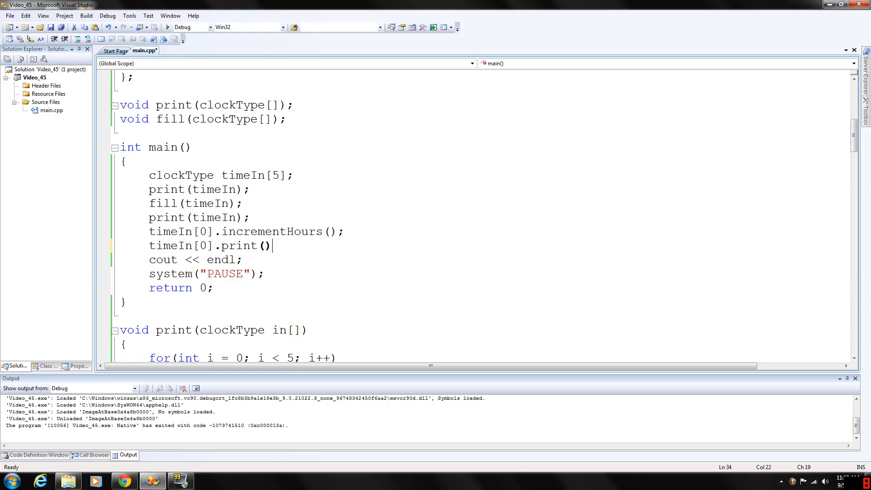
text(;)
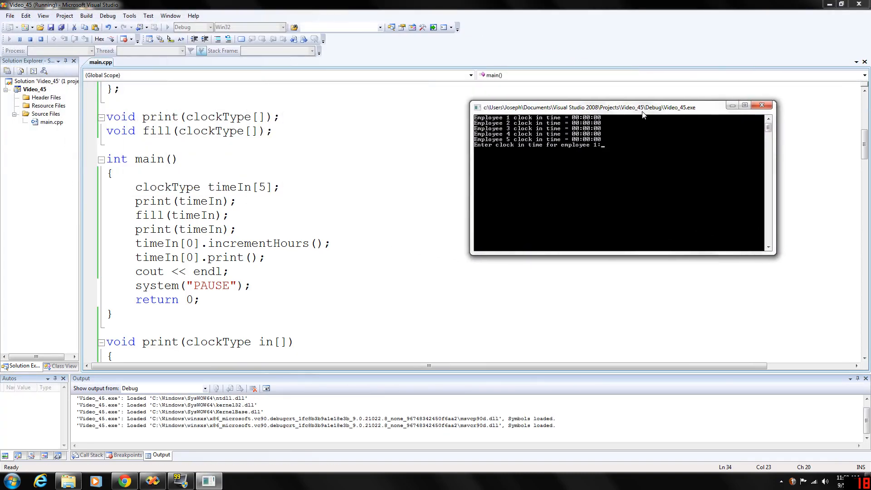
Step: Enter employee 1's time 5 45 and the next employees' times starting 7 55 44
text(5 45)
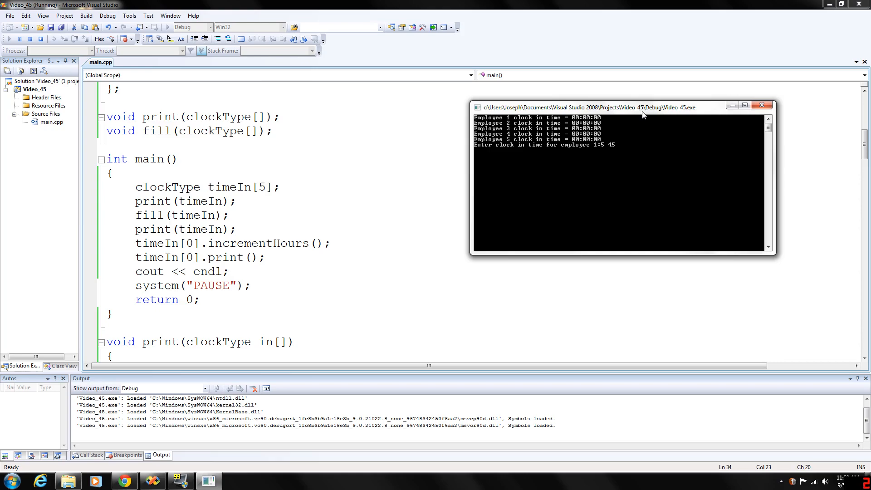
key(enter)
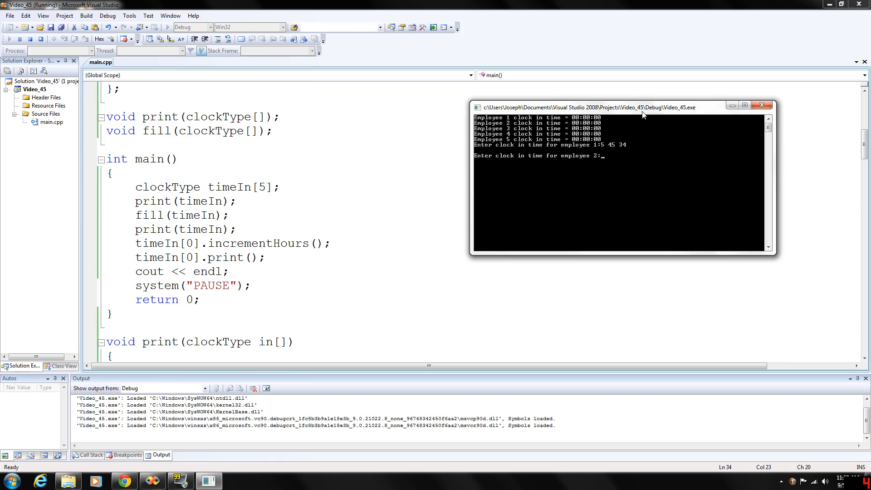
text(7)
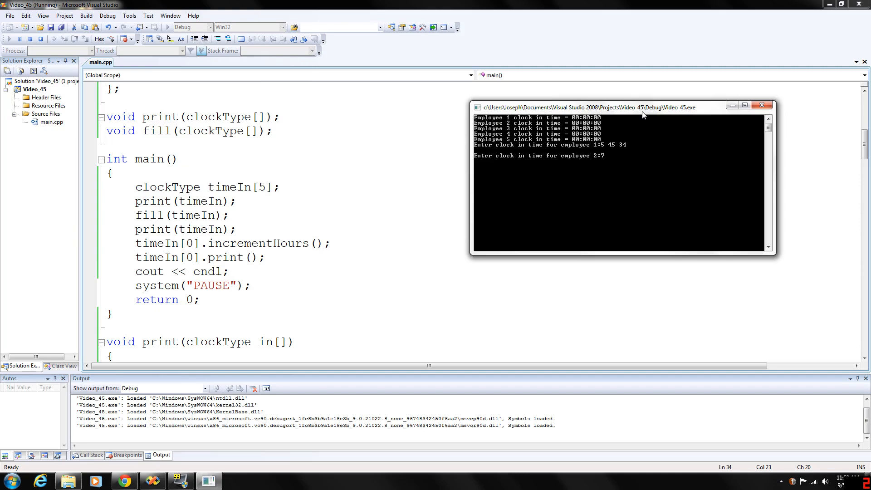
text(55 44)
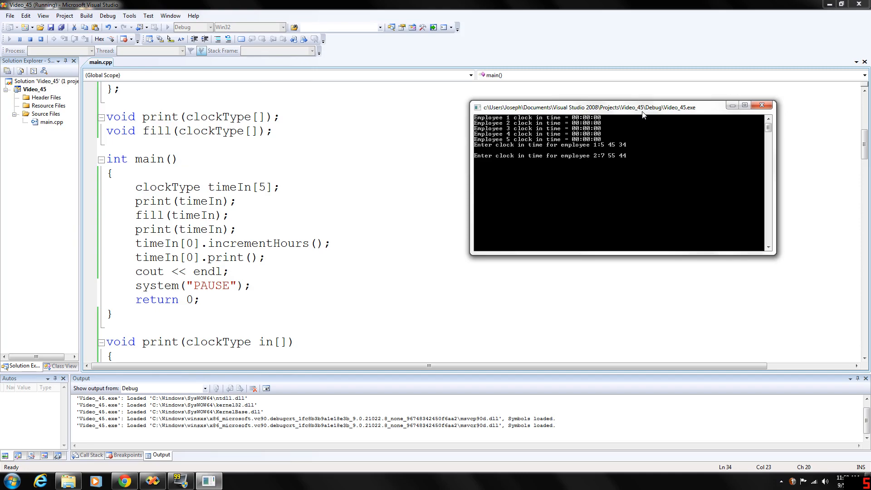
text(7)
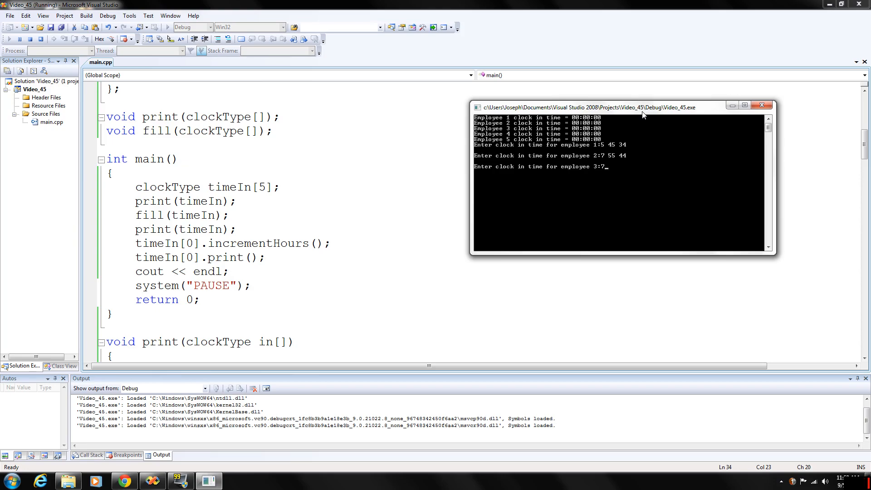
Step: Enter the remaining times (8 05 22, 8 15) so employee 1's incremented time 06:45:34 prints
text(8 33)
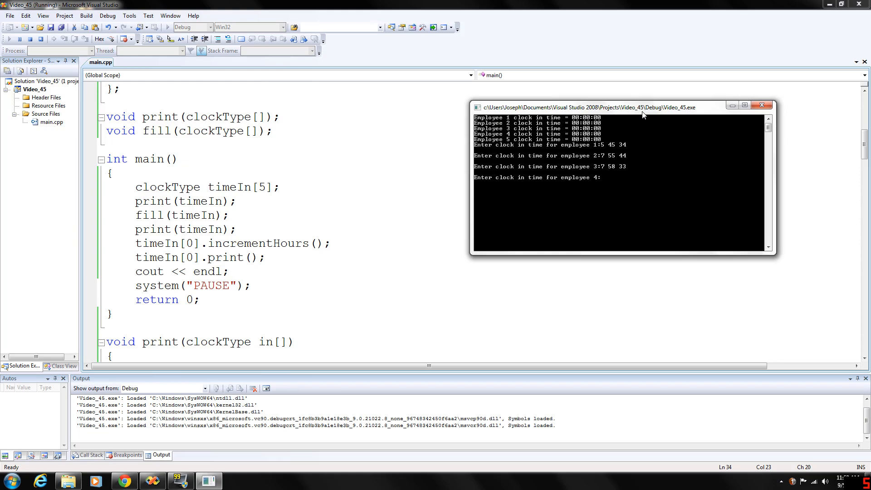
text(8 05 22)
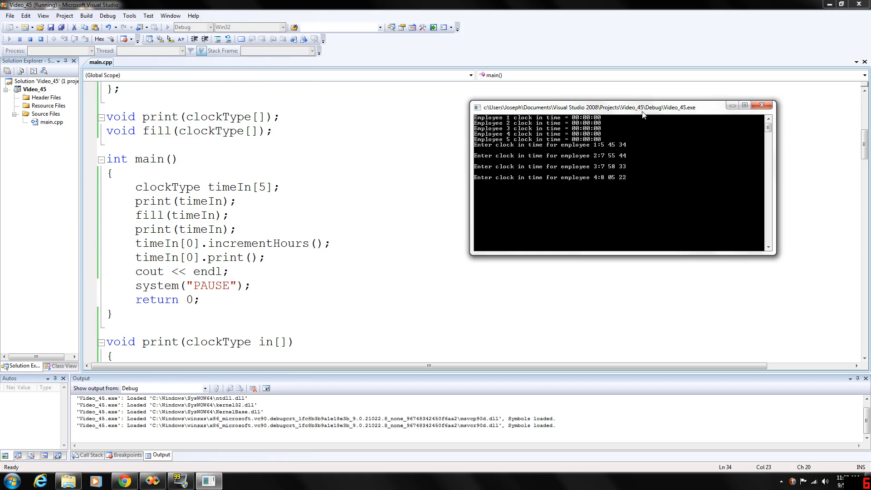
key(Enter)
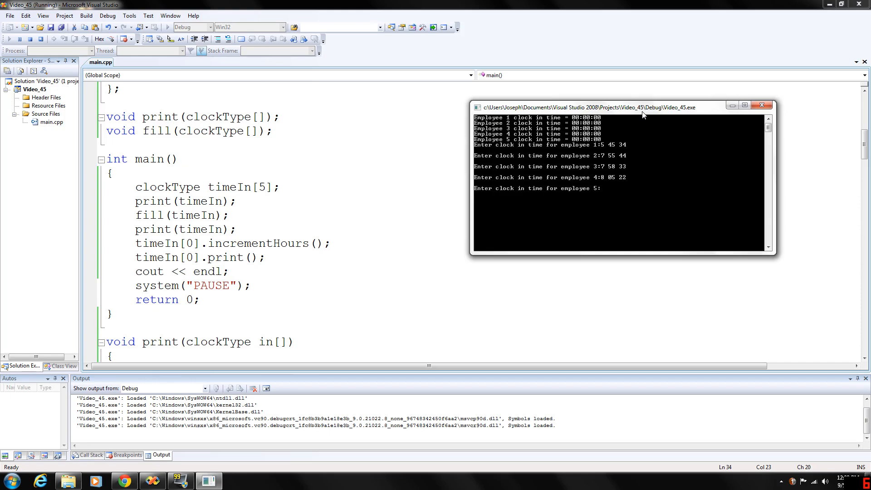
text(8 15 11)
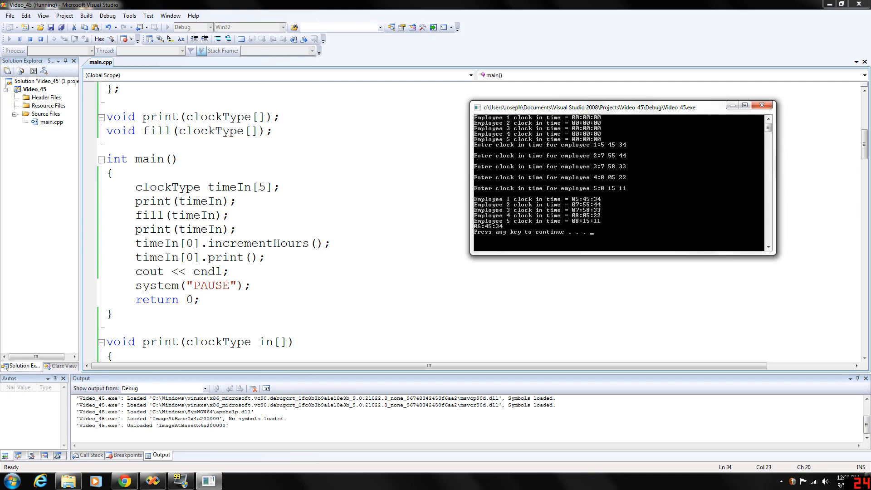
mouse_move(156, 258)
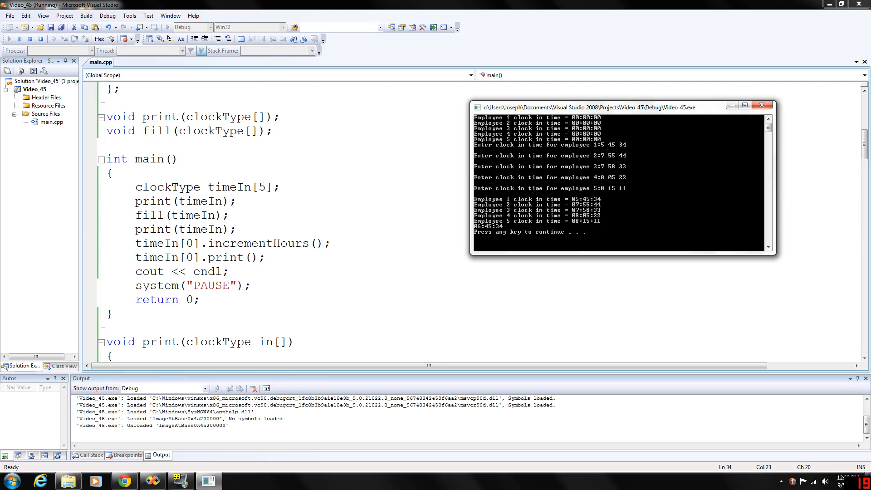
mouse_move(484, 238)
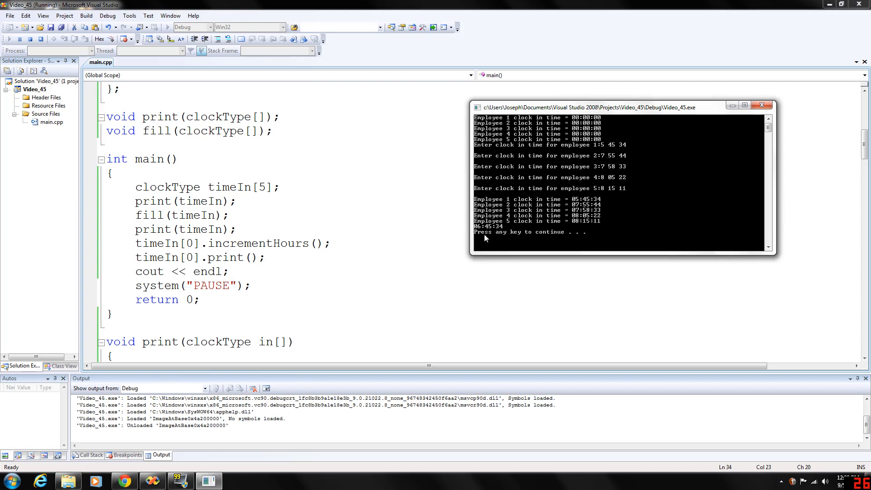
mouse_move(604, 216)
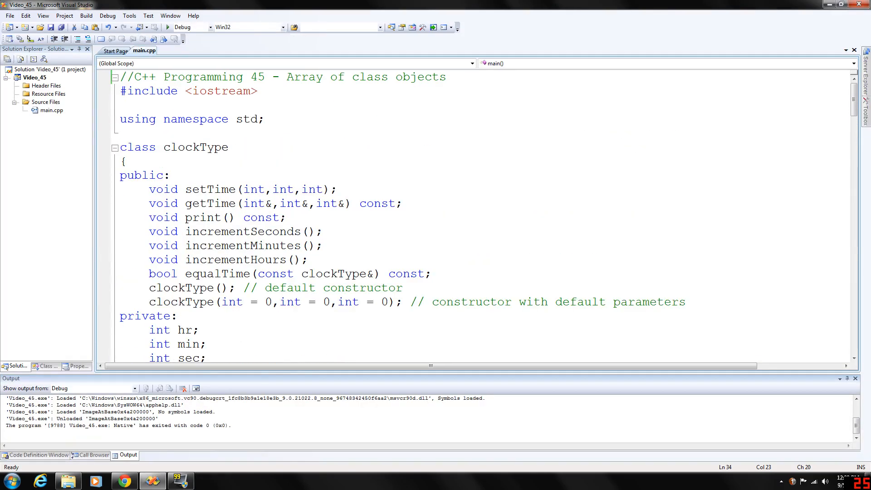
Step: Scroll through main.cpp reviewing main, print, fill and the clockType increment functions
scroll(down, 3)
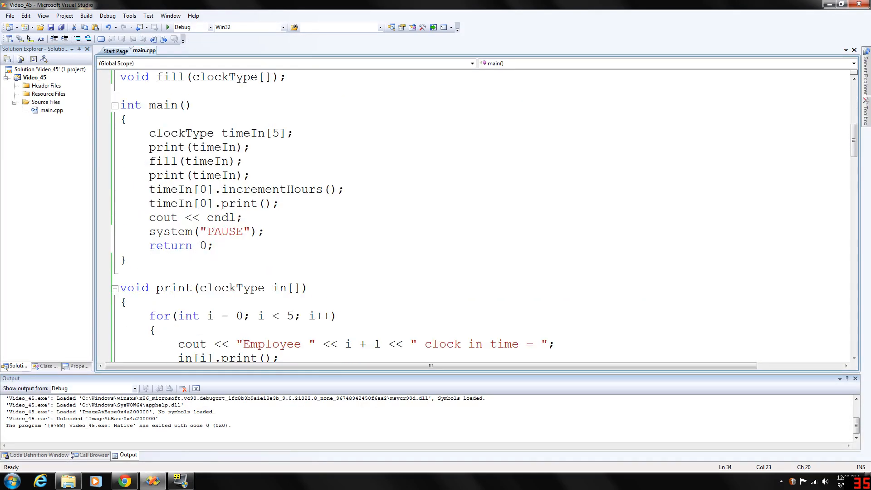
scroll(down, 3)
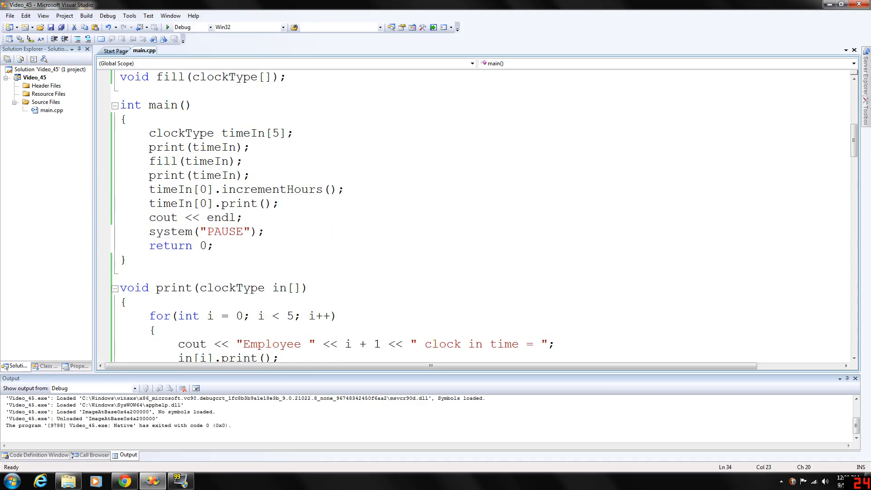
scroll(down, 3)
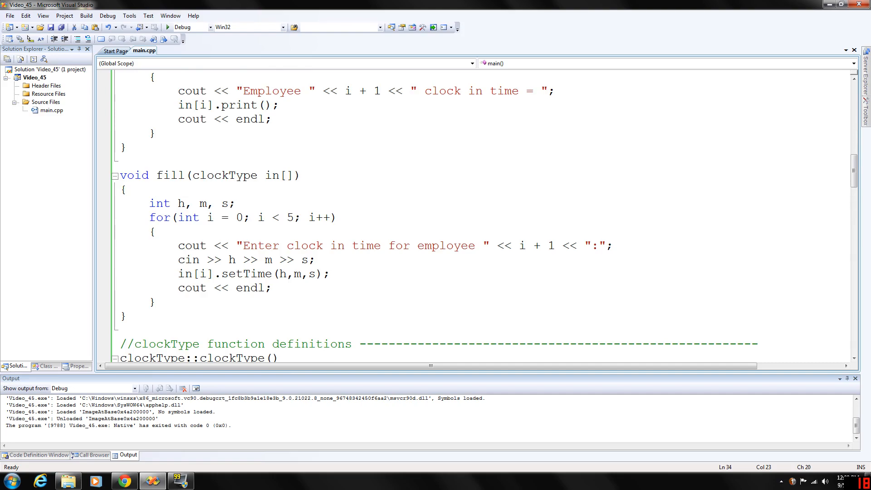
scroll(down, 3)
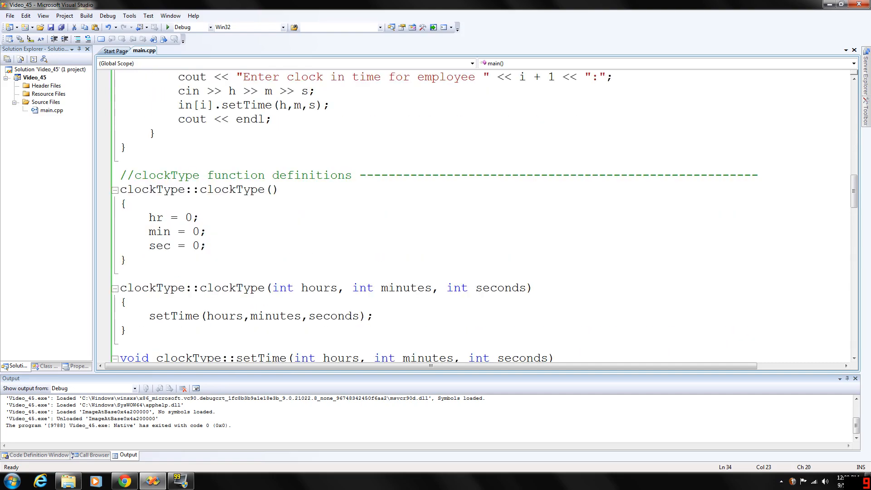
scroll(down, 3)
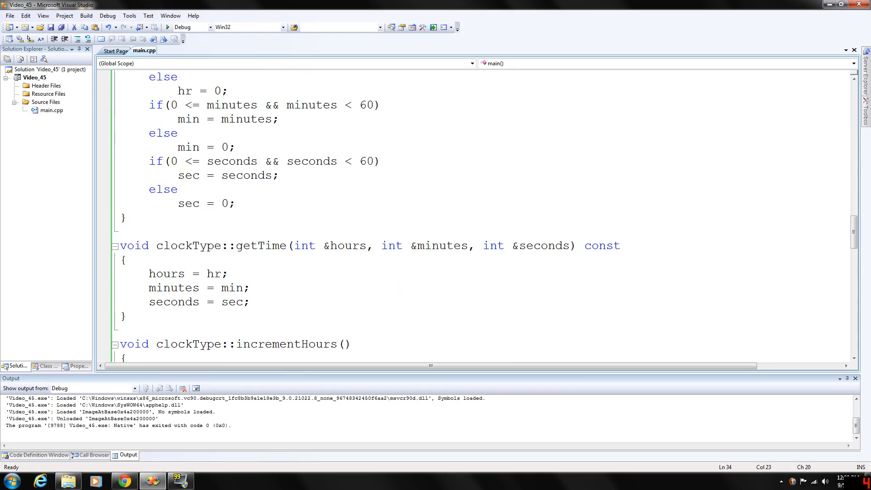
scroll(down, 3)
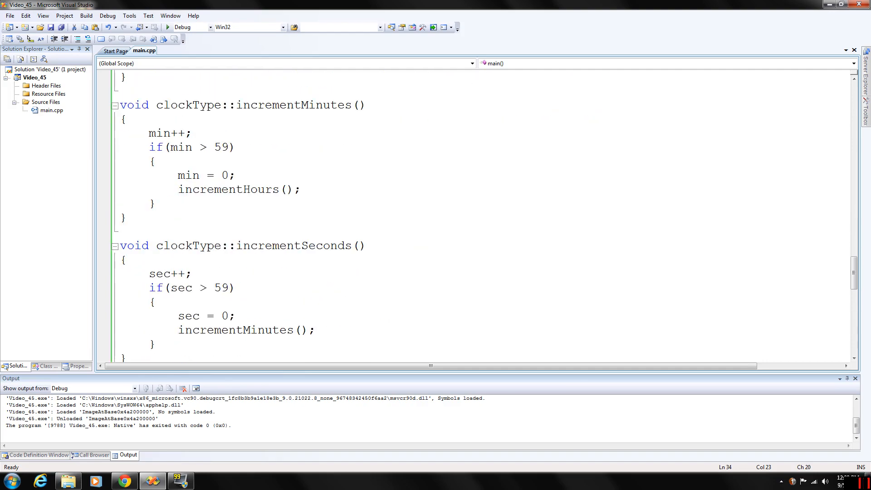
scroll(down, 3)
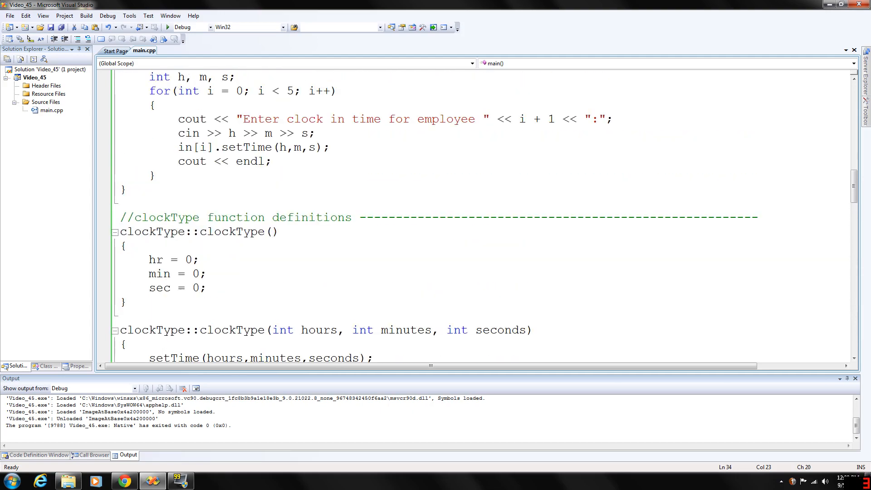
scroll(up, 3)
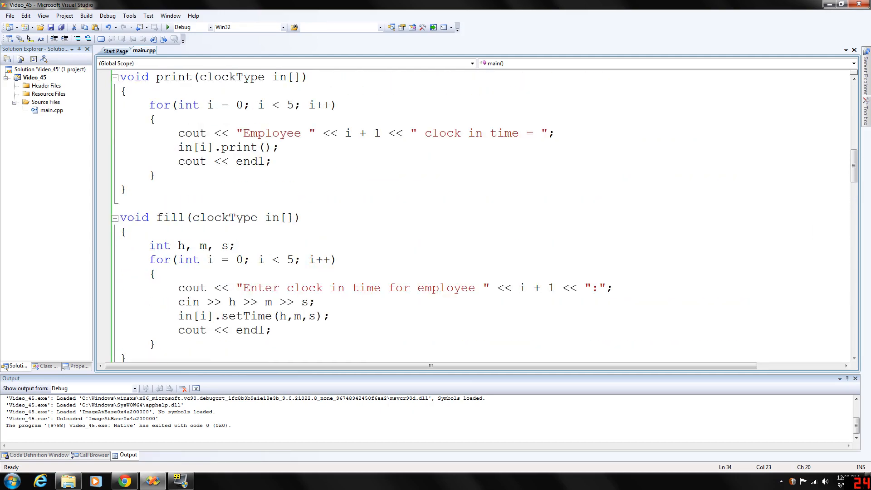